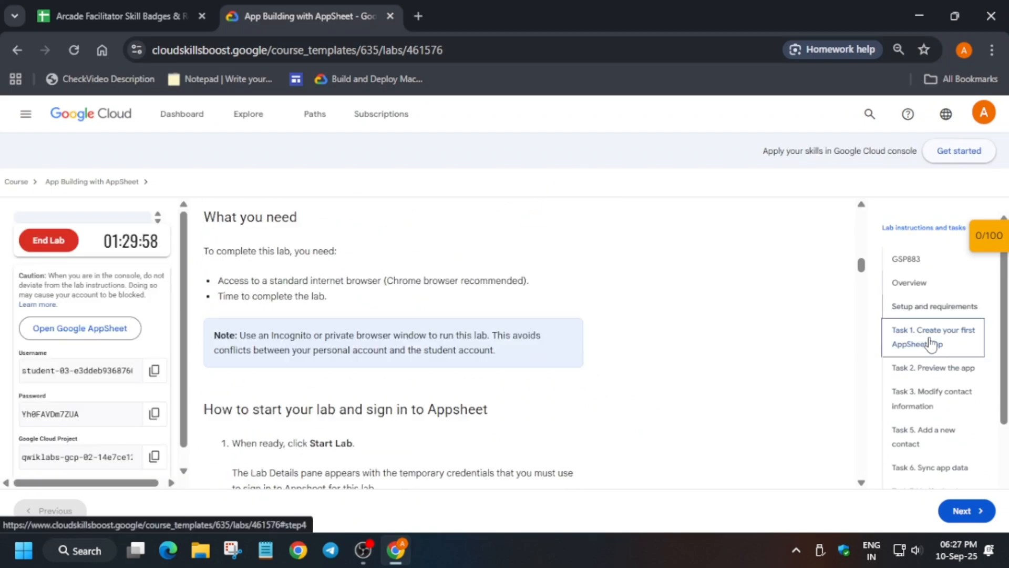
Jump to Task 1 in the lab outline and launch Google AppSheet for sign-in
{"action": "left_click", "coordinate": [933, 336]}
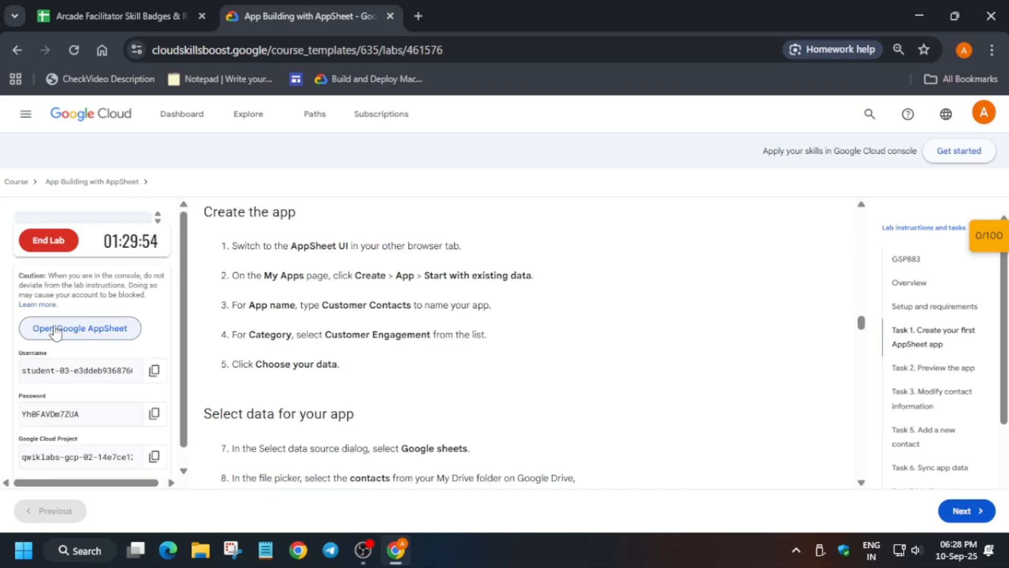
{"action": "left_click", "coordinate": [80, 327]}
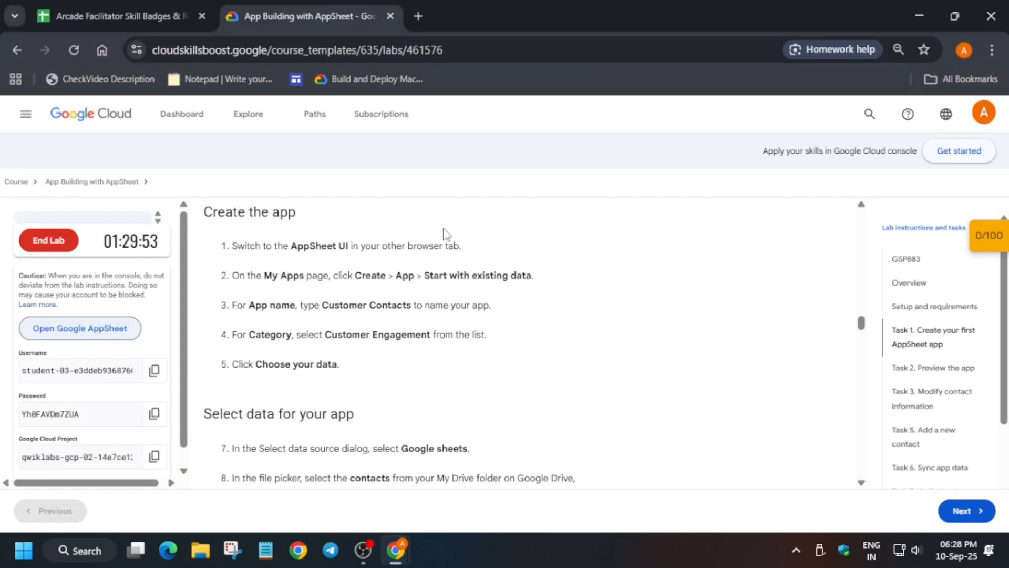
{"action": "mouse_move", "coordinate": [154, 370]}
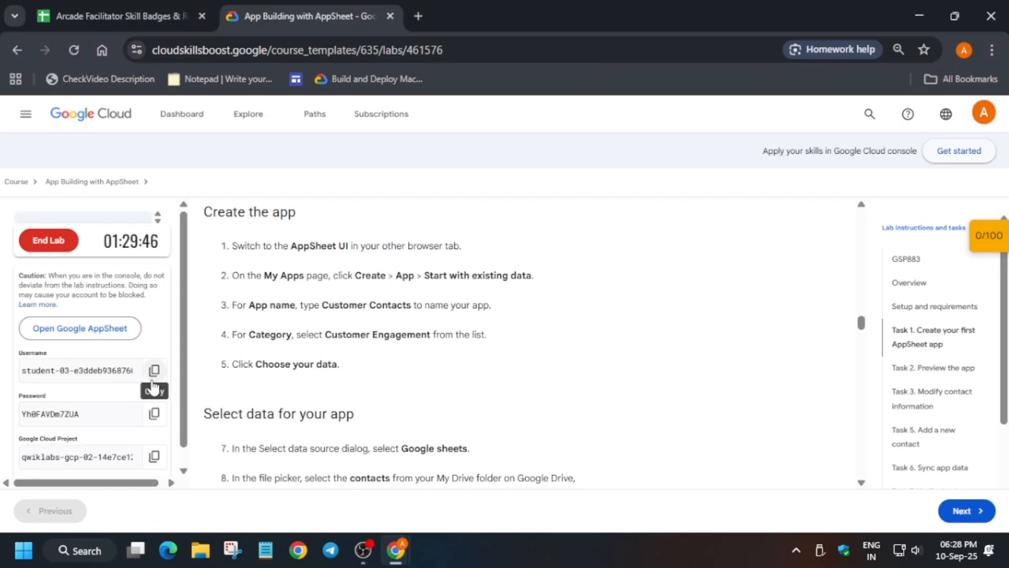
{"action": "mouse_move", "coordinate": [153, 370]}
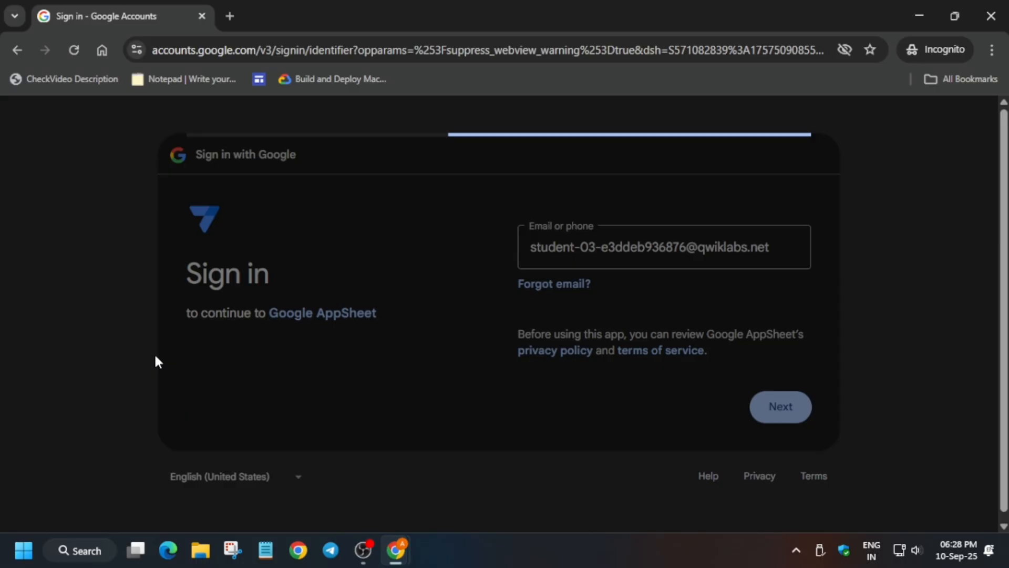
Sign in to AppSheet with the lab student username and password
{"action": "left_click", "coordinate": [779, 405]}
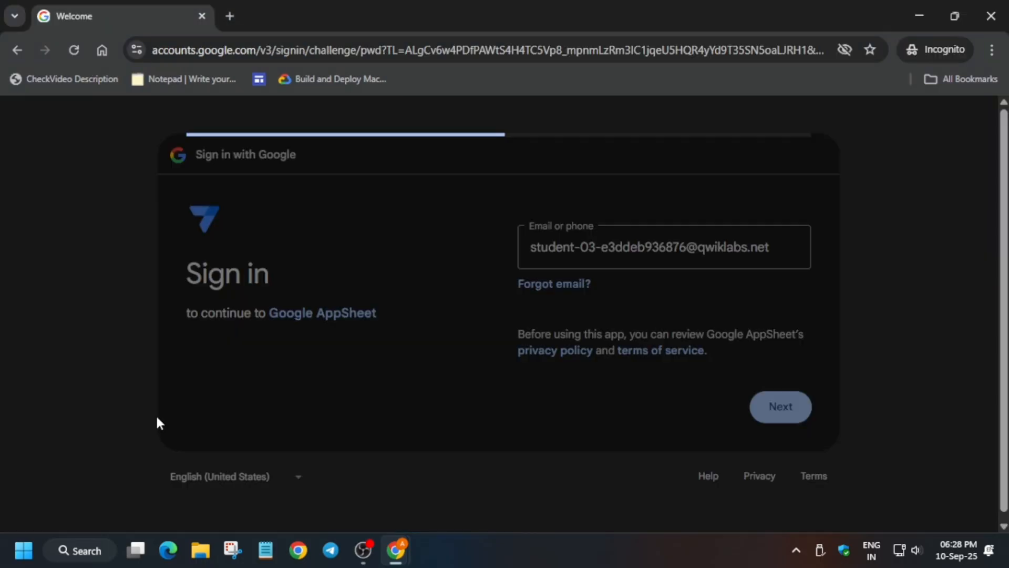
{"action": "left_click", "coordinate": [779, 405]}
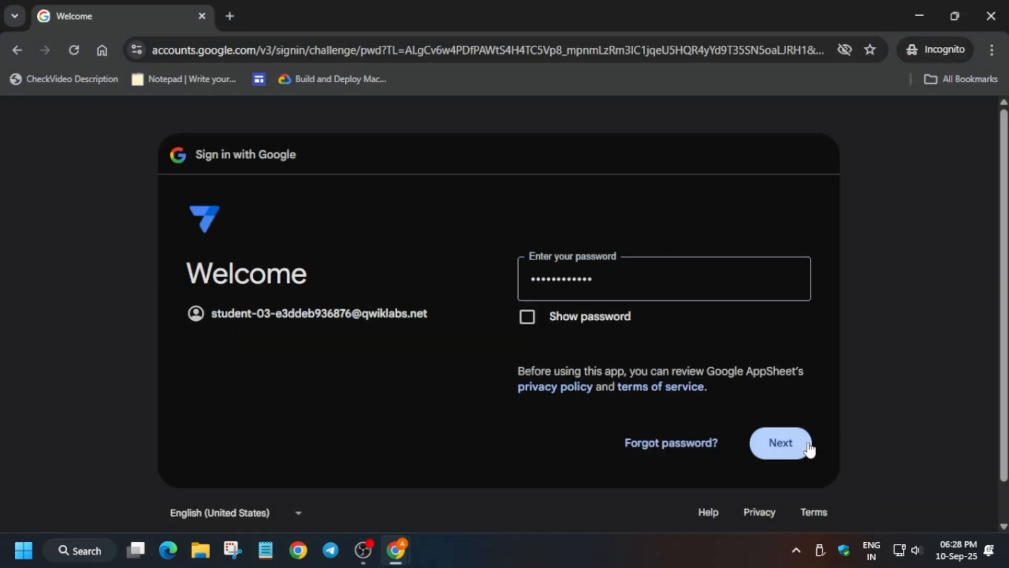
{"action": "left_click", "coordinate": [780, 442]}
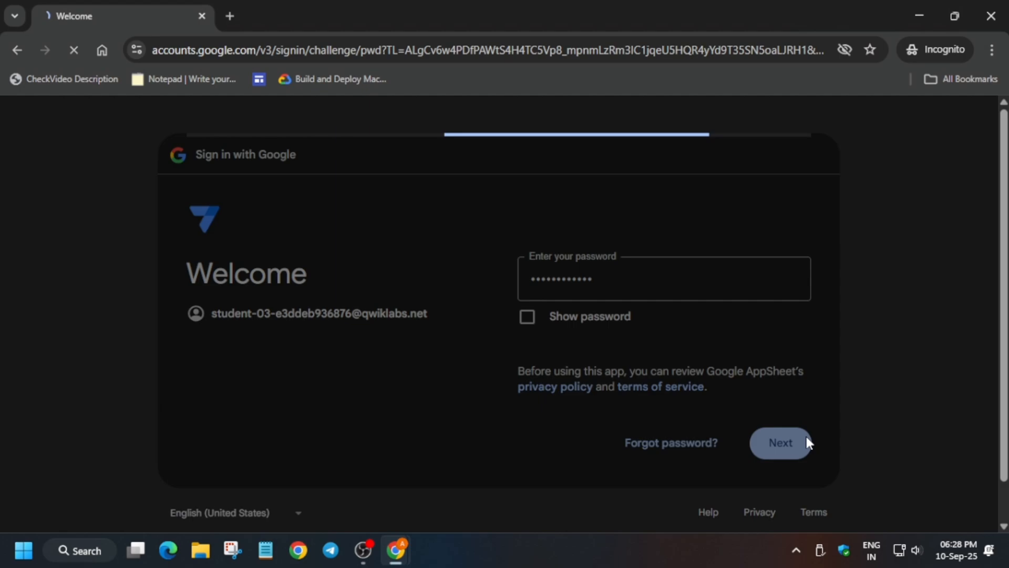
{"action": "left_click", "coordinate": [780, 442]}
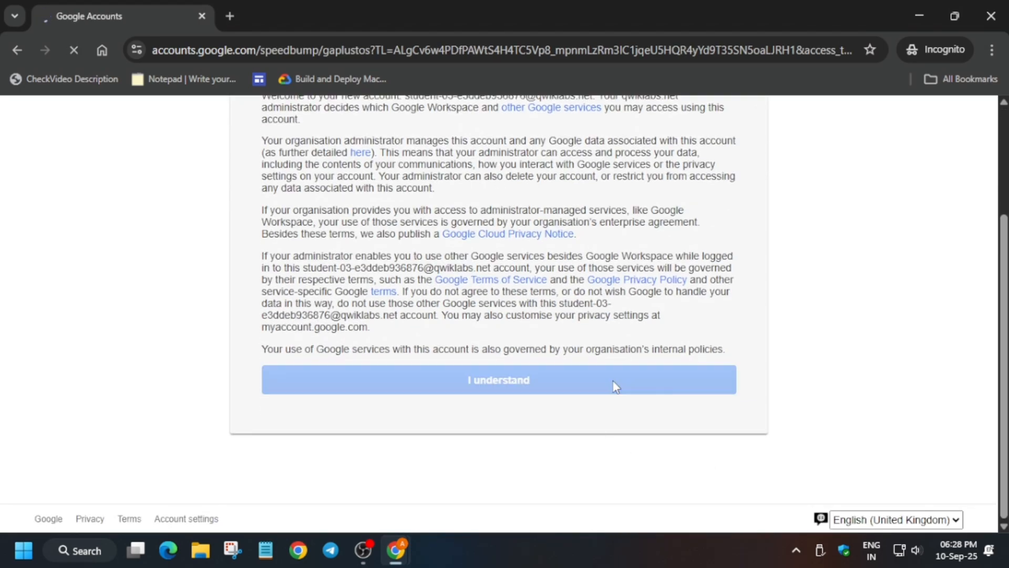
Accept the managed-account terms and allow AppSheet access to Drive and Sheets
{"action": "left_click", "coordinate": [498, 379]}
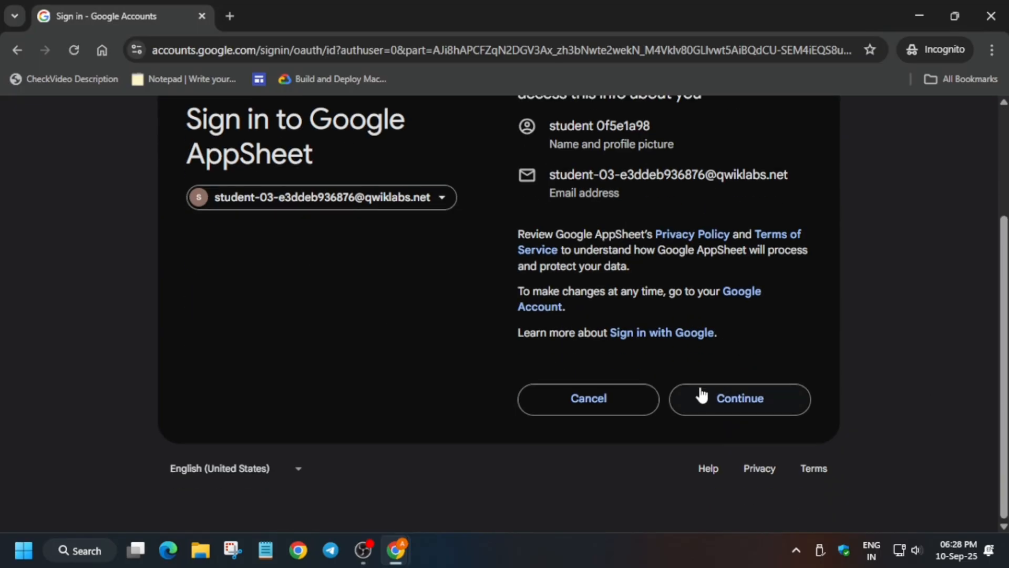
{"action": "left_click", "coordinate": [740, 399]}
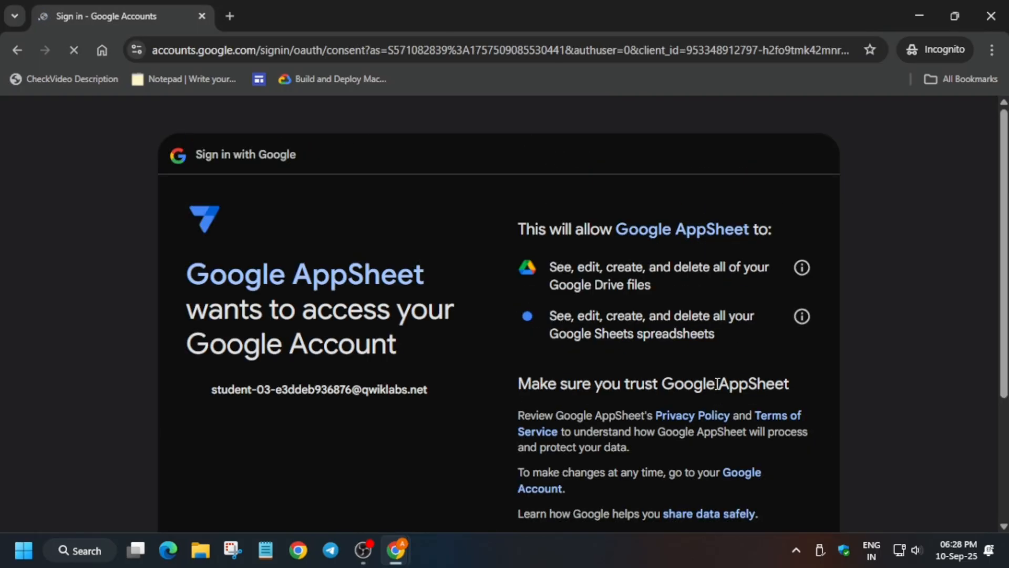
{"action": "scroll", "scroll_direction": "down", "scroll_amount": 3}
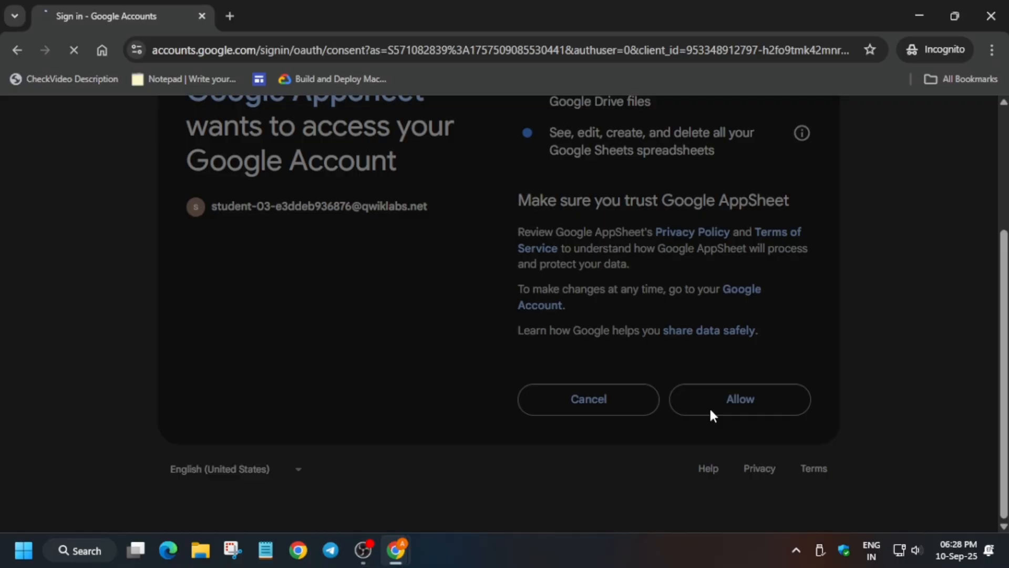
{"action": "left_click", "coordinate": [740, 400]}
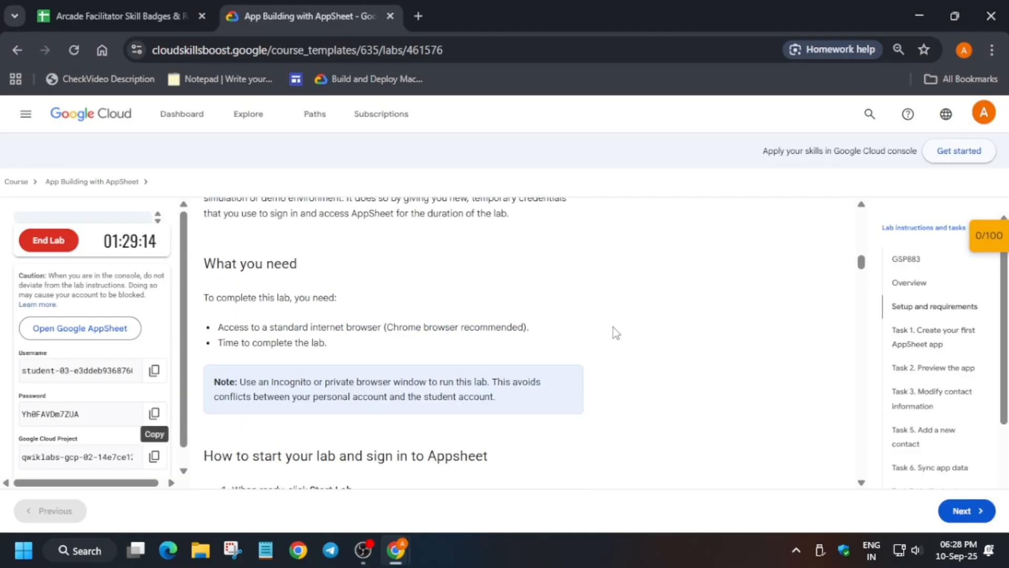
{"action": "scroll", "scroll_direction": "down", "scroll_amount": 3}
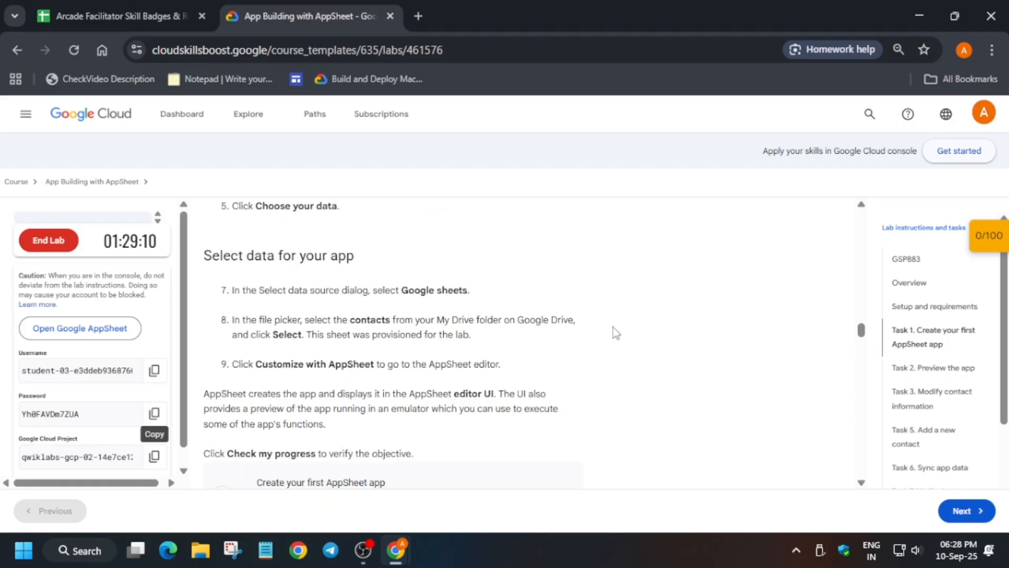
{"action": "scroll", "scroll_direction": "down", "scroll_amount": 3}
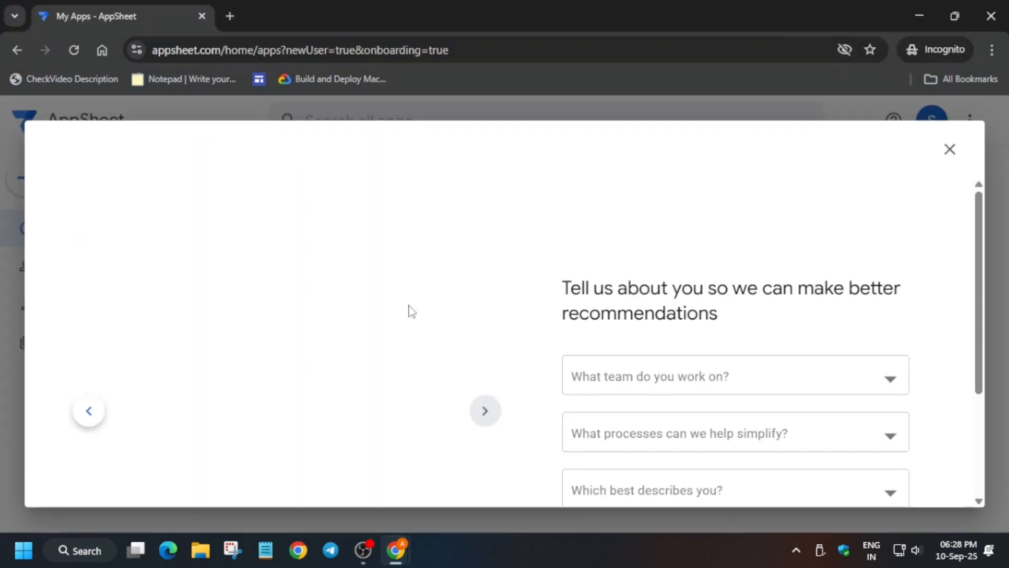
Dismiss onboarding and start a new app built from existing data
{"action": "left_click", "coordinate": [949, 150]}
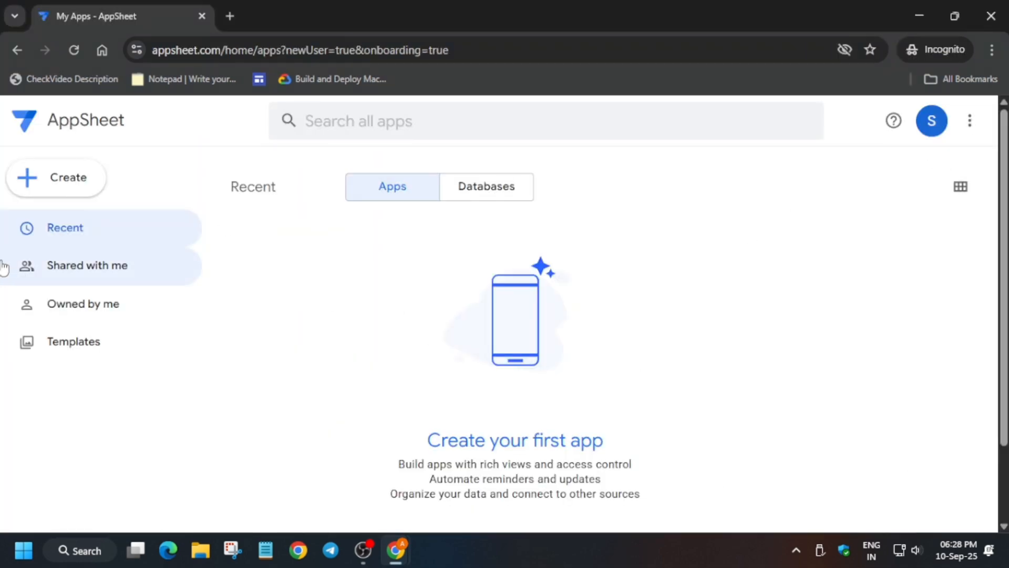
{"action": "left_click", "coordinate": [57, 178]}
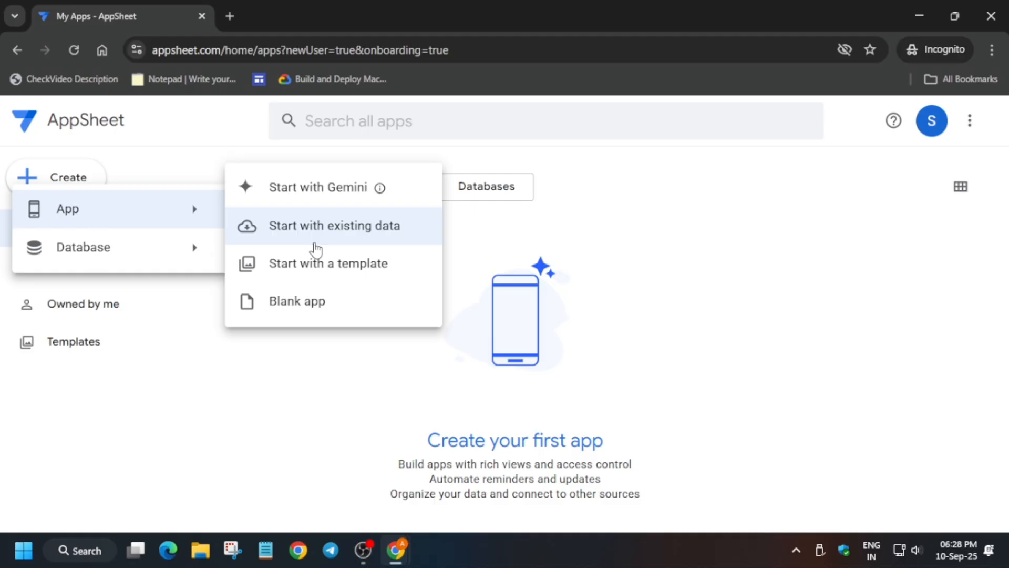
{"action": "left_click", "coordinate": [334, 225]}
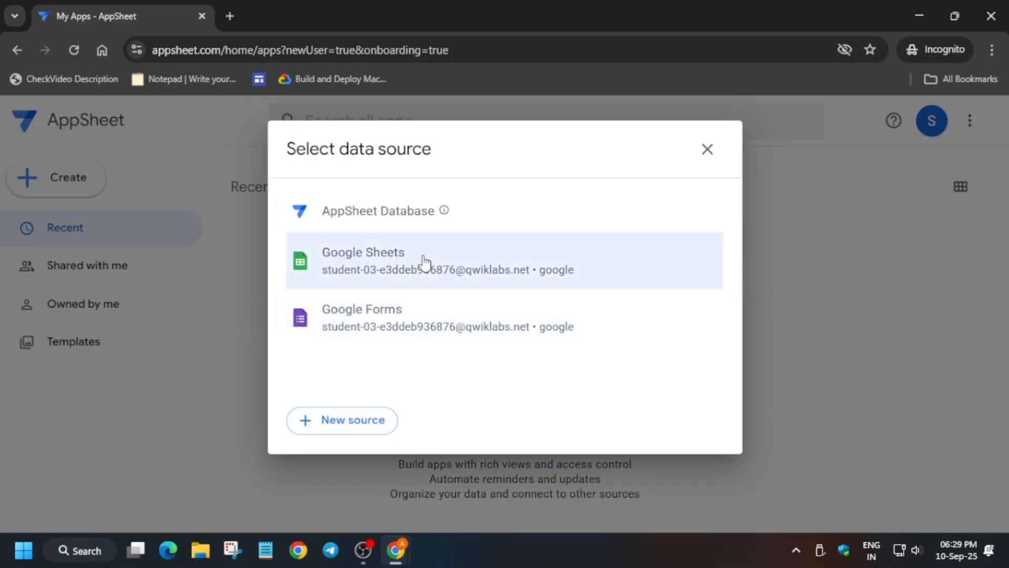
Choose the contacts Google Sheet from My Drive as the data source to generate the app
{"action": "left_click", "coordinate": [425, 261]}
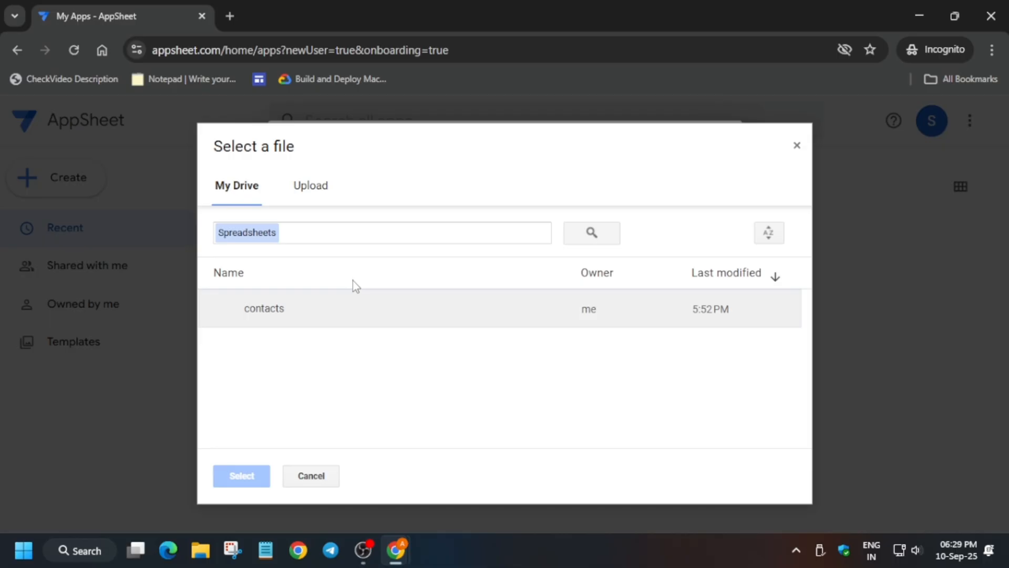
{"action": "left_click", "coordinate": [264, 308]}
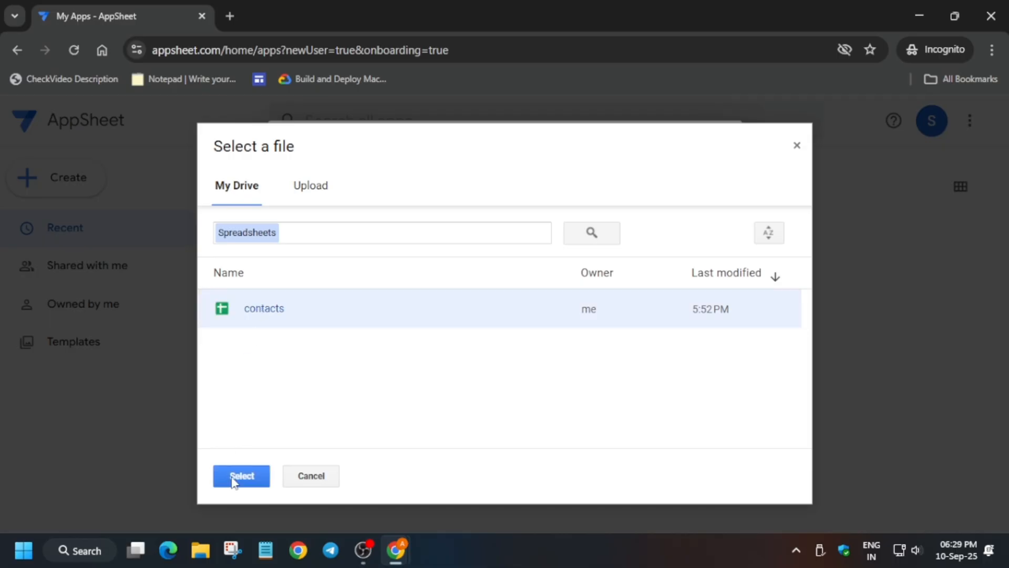
{"action": "left_click", "coordinate": [241, 476]}
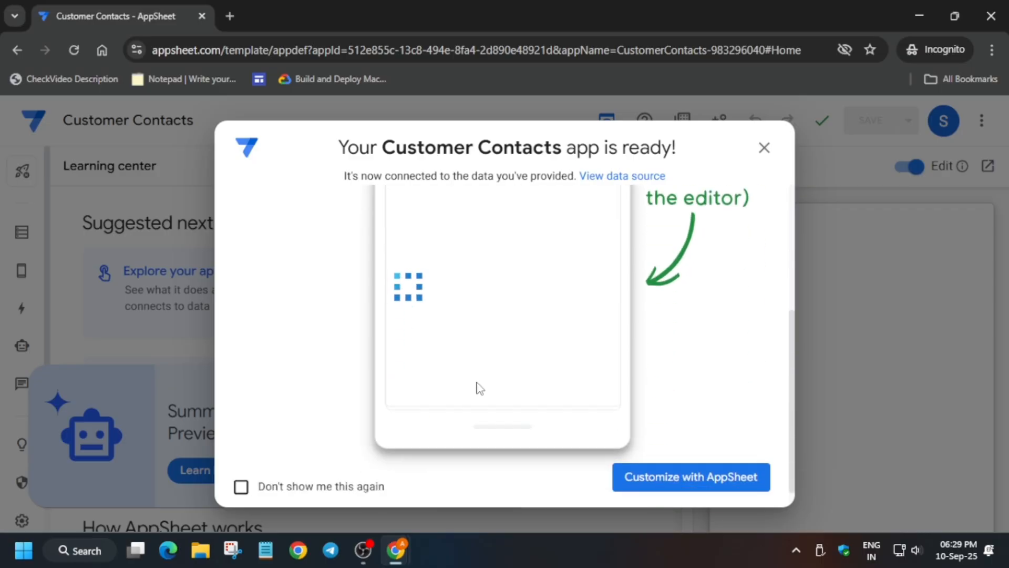
Check Task 1 progress, then copy the new contact's ID value 51 from Task 5
{"action": "left_click", "coordinate": [302, 17]}
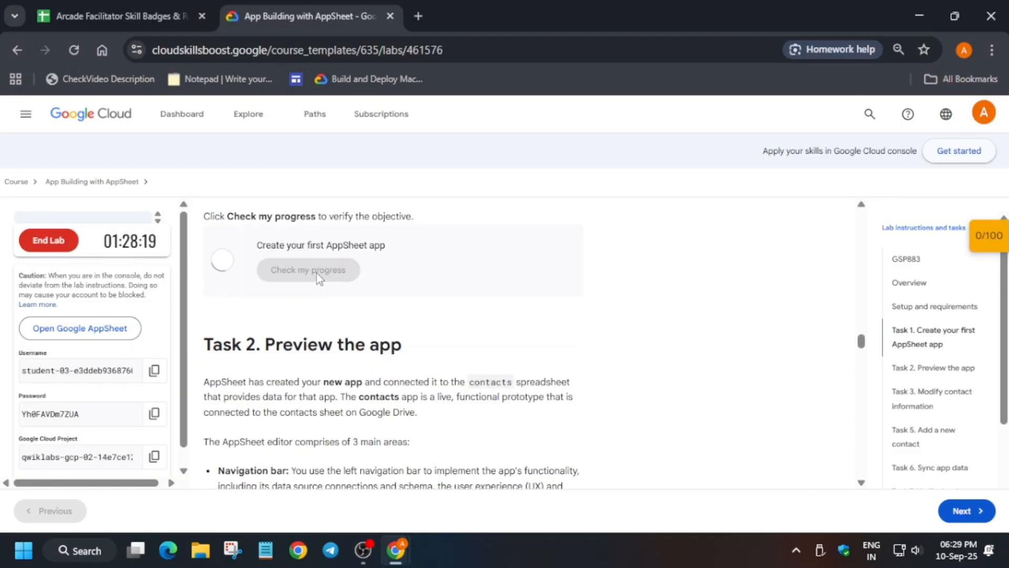
{"action": "scroll", "scroll_direction": "down", "scroll_amount": 3}
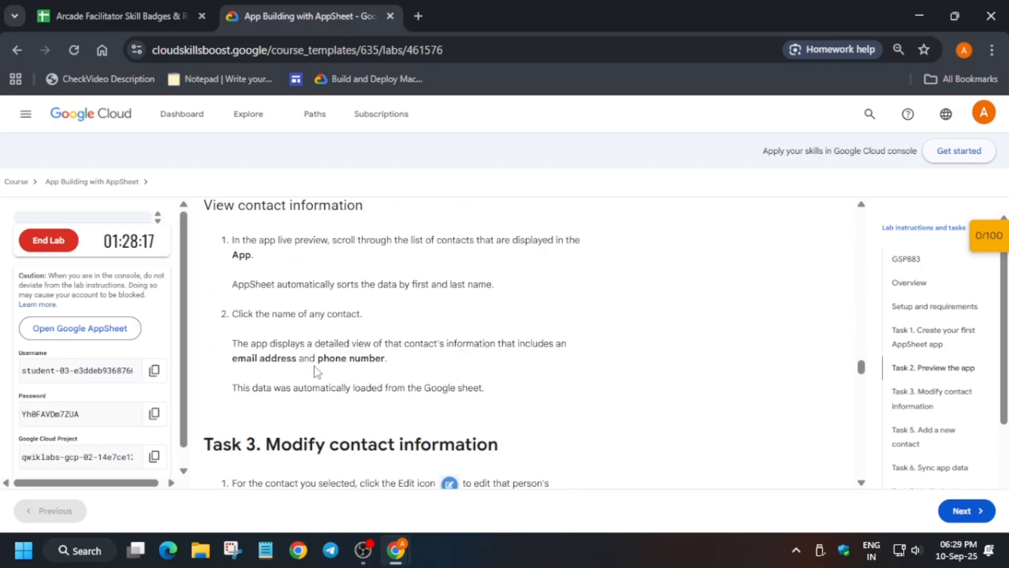
{"action": "scroll", "scroll_direction": "down", "scroll_amount": 3}
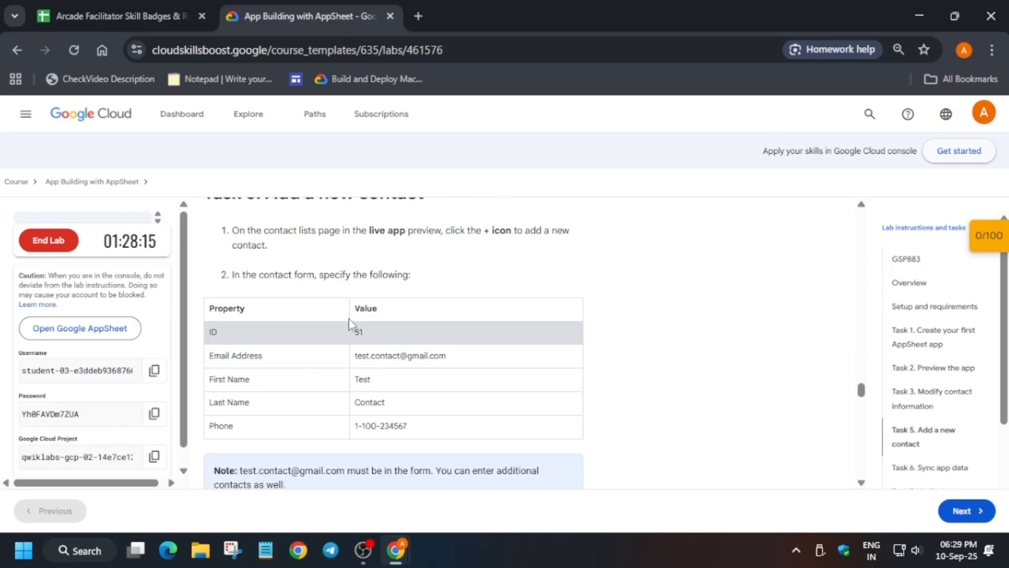
{"action": "double_click", "coordinate": [357, 332]}
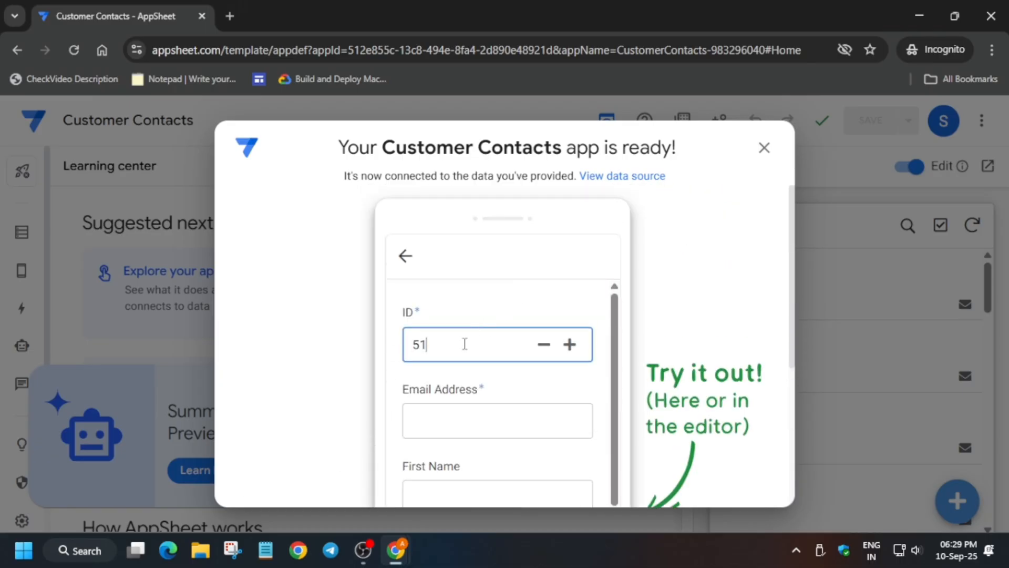
{"action": "left_click", "coordinate": [307, 17]}
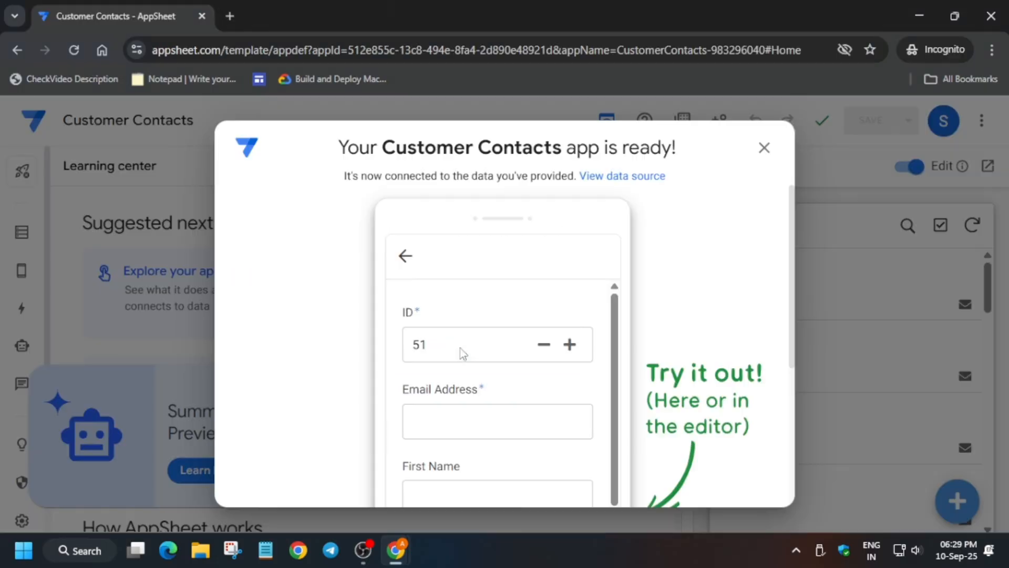
{"action": "type", "text": "test.contact@gmail.com"}
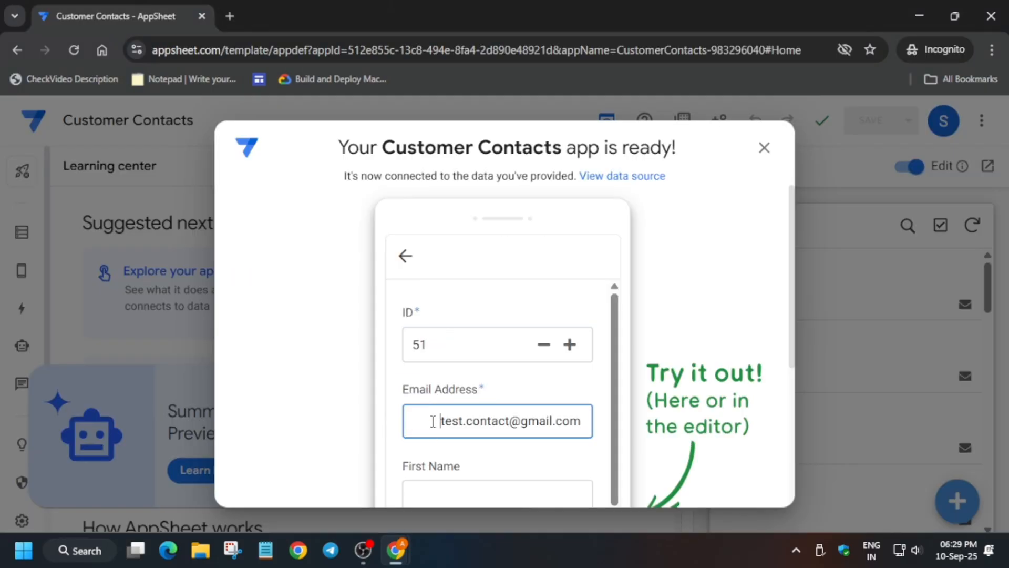
{"action": "mouse_move", "coordinate": [478, 401]}
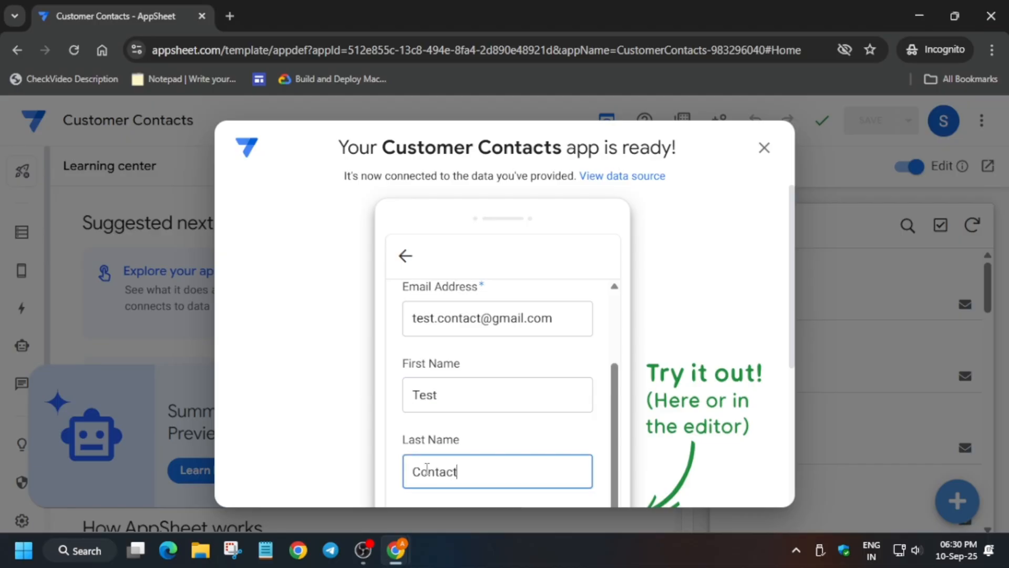
{"action": "scroll", "scroll_direction": "down", "scroll_amount": 3}
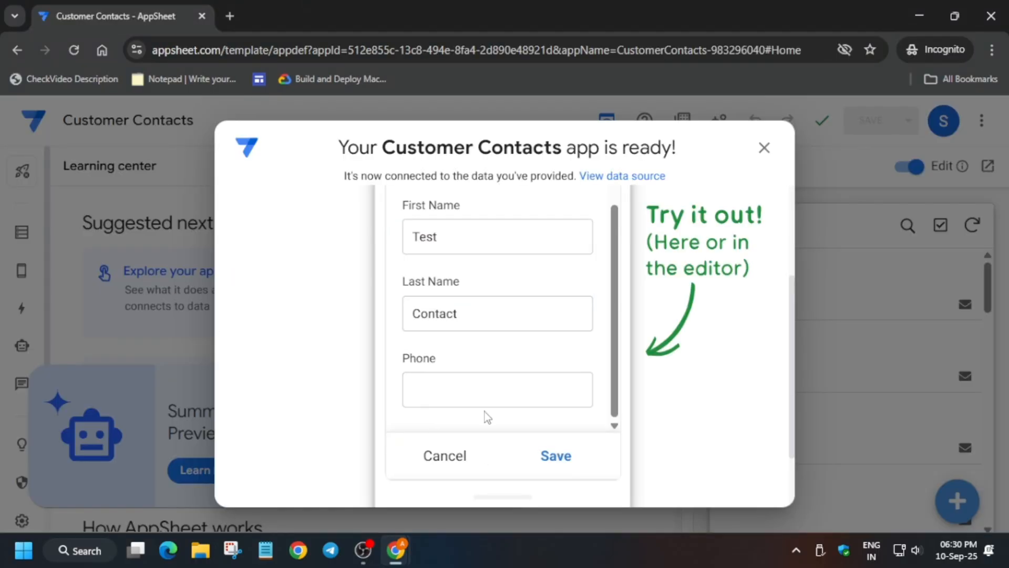
{"action": "left_click", "coordinate": [302, 15]}
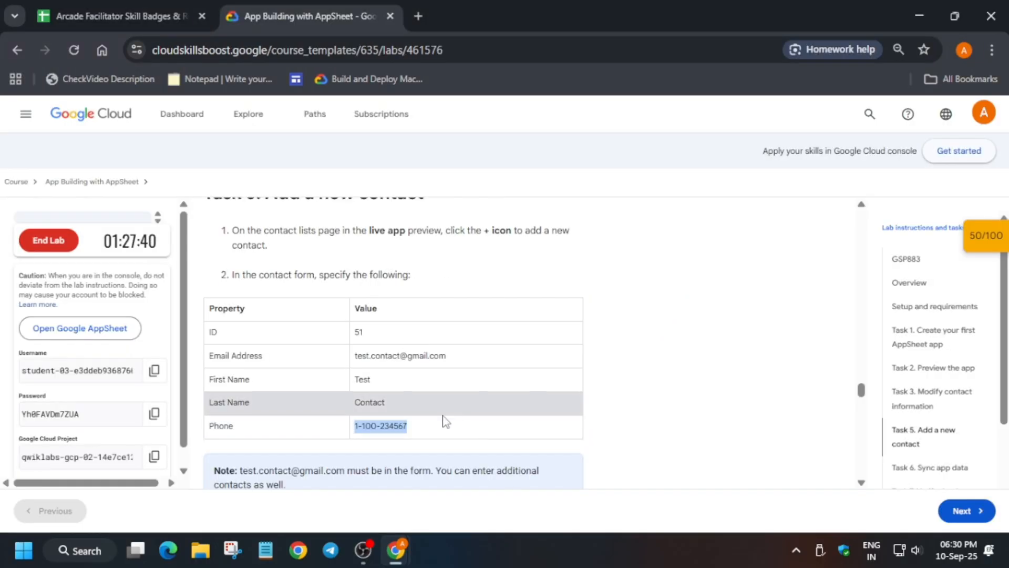
Run the Add a new contact check and review checkpoints for a 100/100 score
{"action": "scroll", "scroll_direction": "down", "scroll_amount": 3}
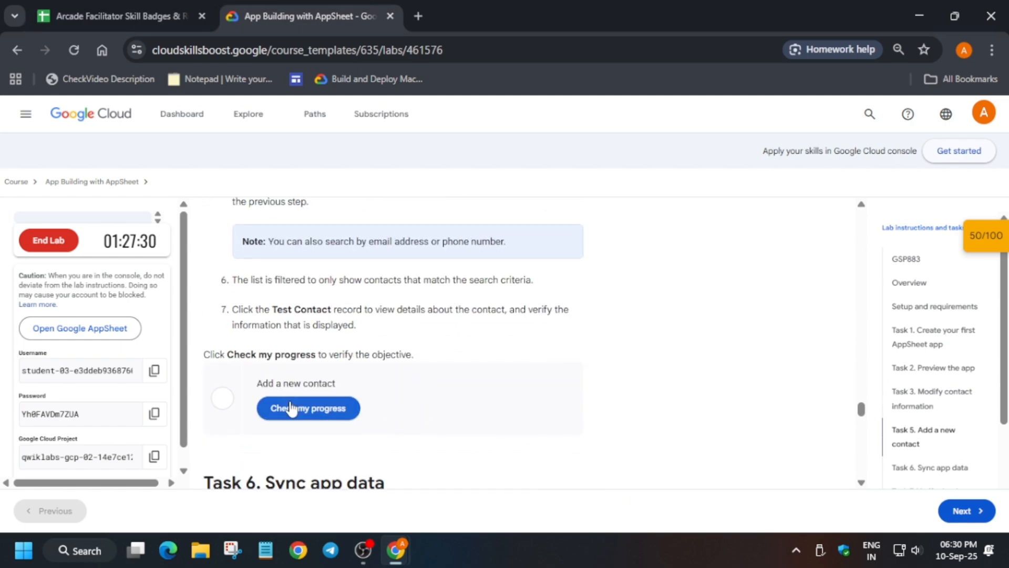
{"action": "left_click", "coordinate": [308, 408]}
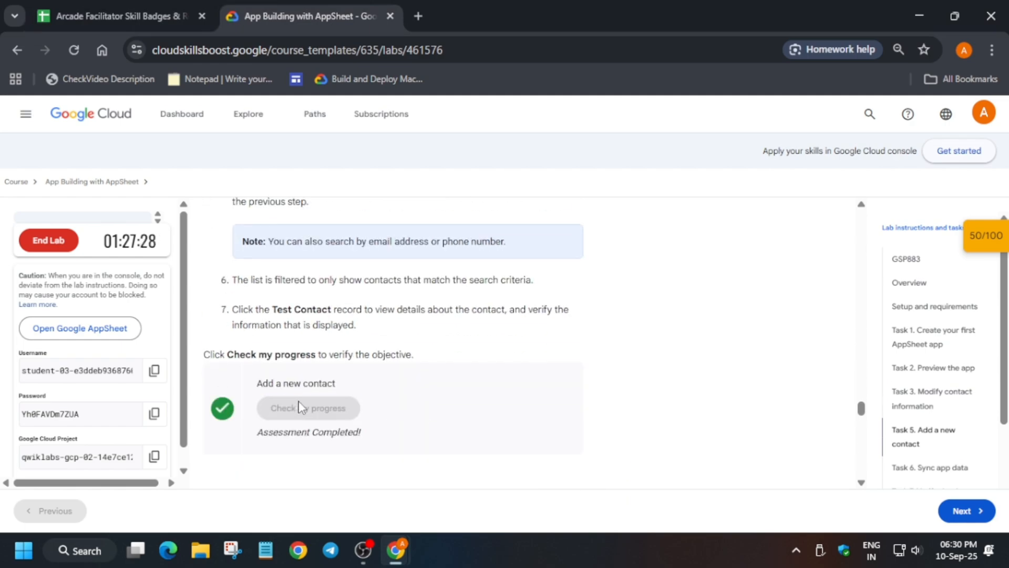
{"action": "left_click", "coordinate": [986, 236]}
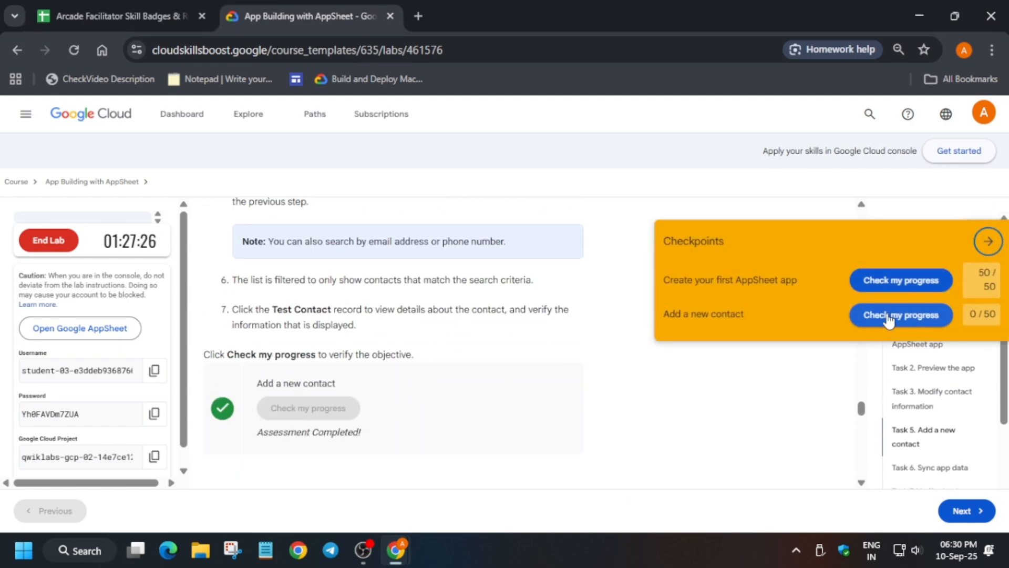
{"action": "left_click", "coordinate": [900, 315]}
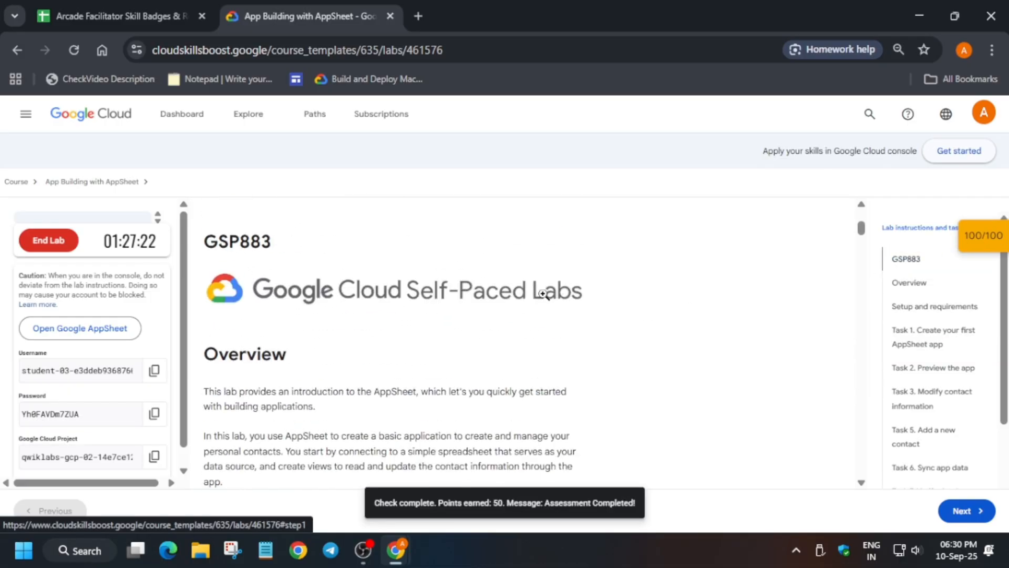
End the lab and confirm
{"action": "left_click", "coordinate": [48, 239]}
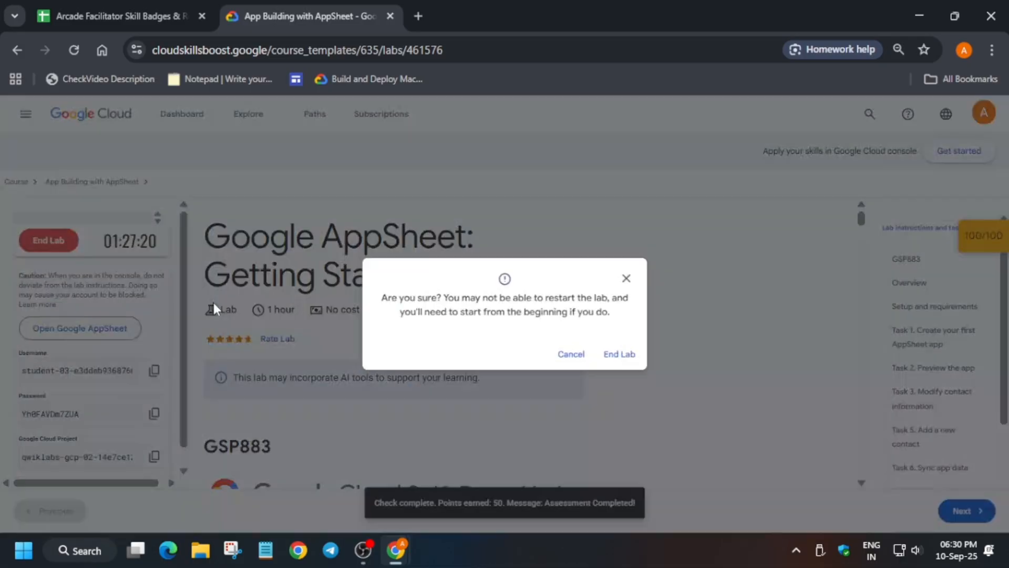
{"action": "left_click", "coordinate": [619, 353]}
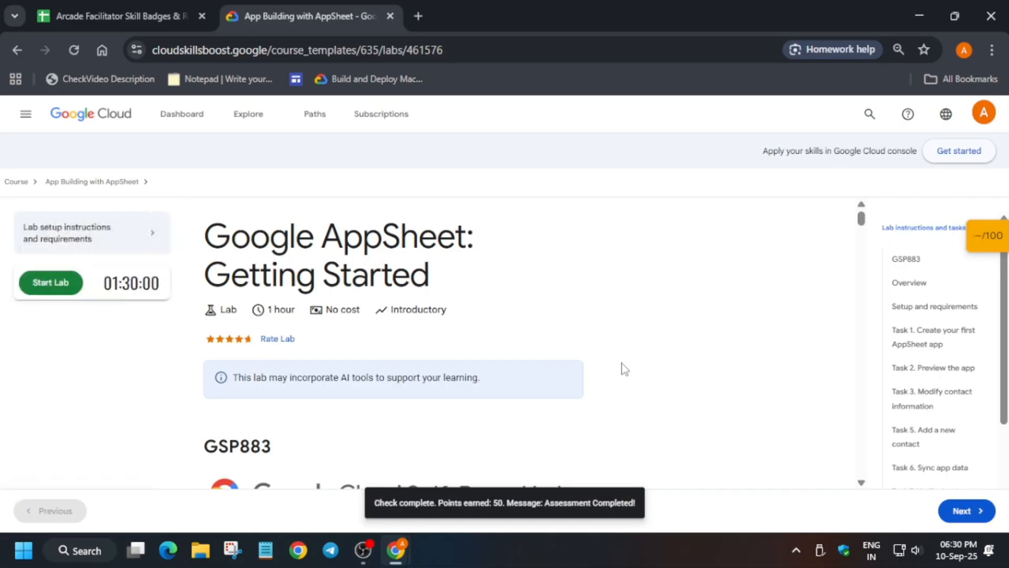